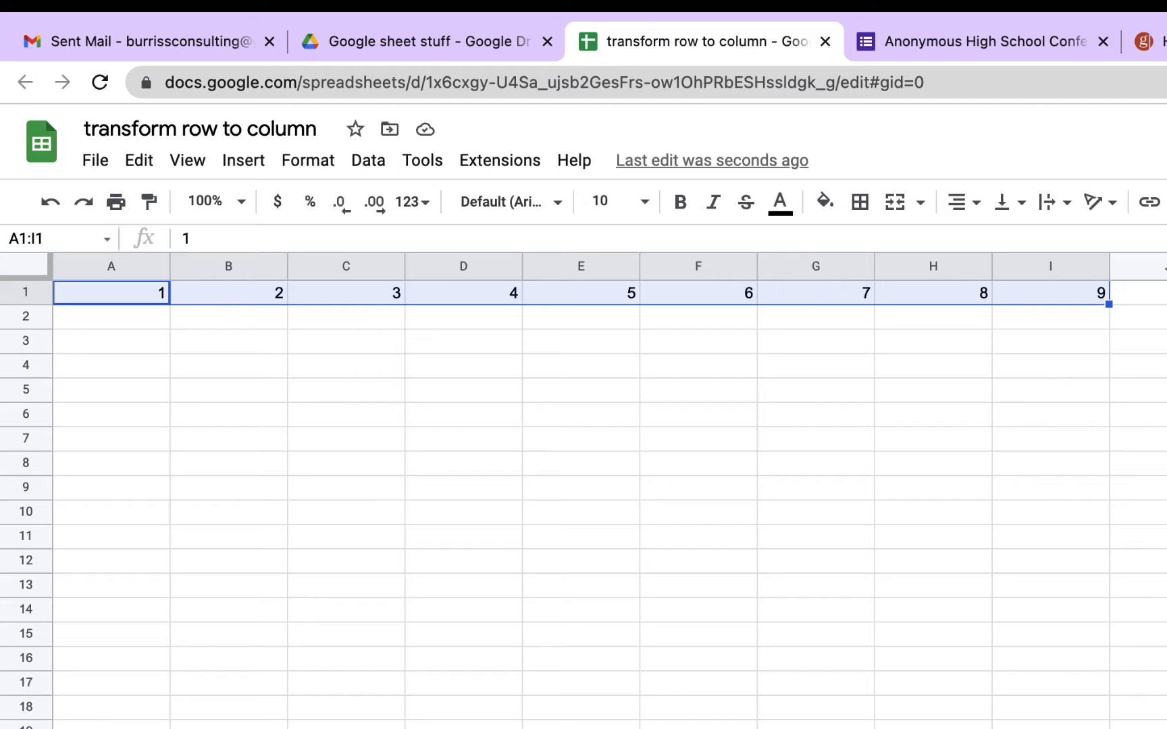
Copy the row of numbers 1 to 9 in A1:I1 with Ctrl+C
{"action": "left_click", "coordinate": [111, 293]}
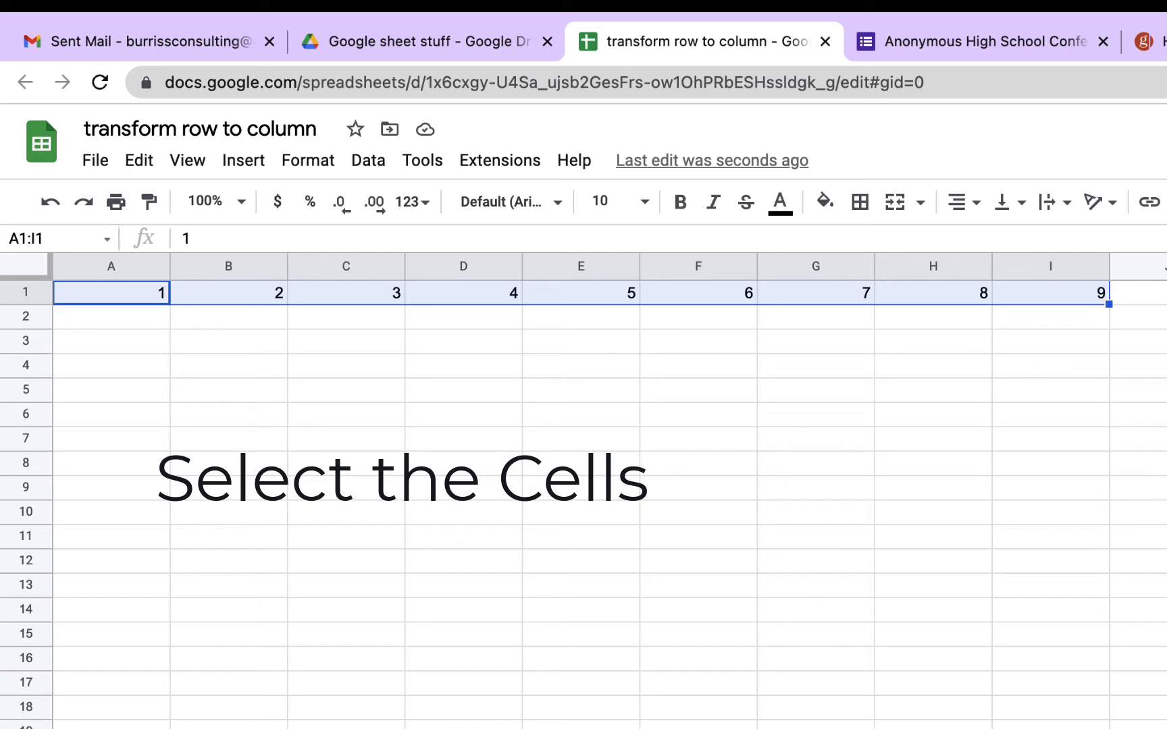
{"action": "key", "text": "Ctrl+c"}
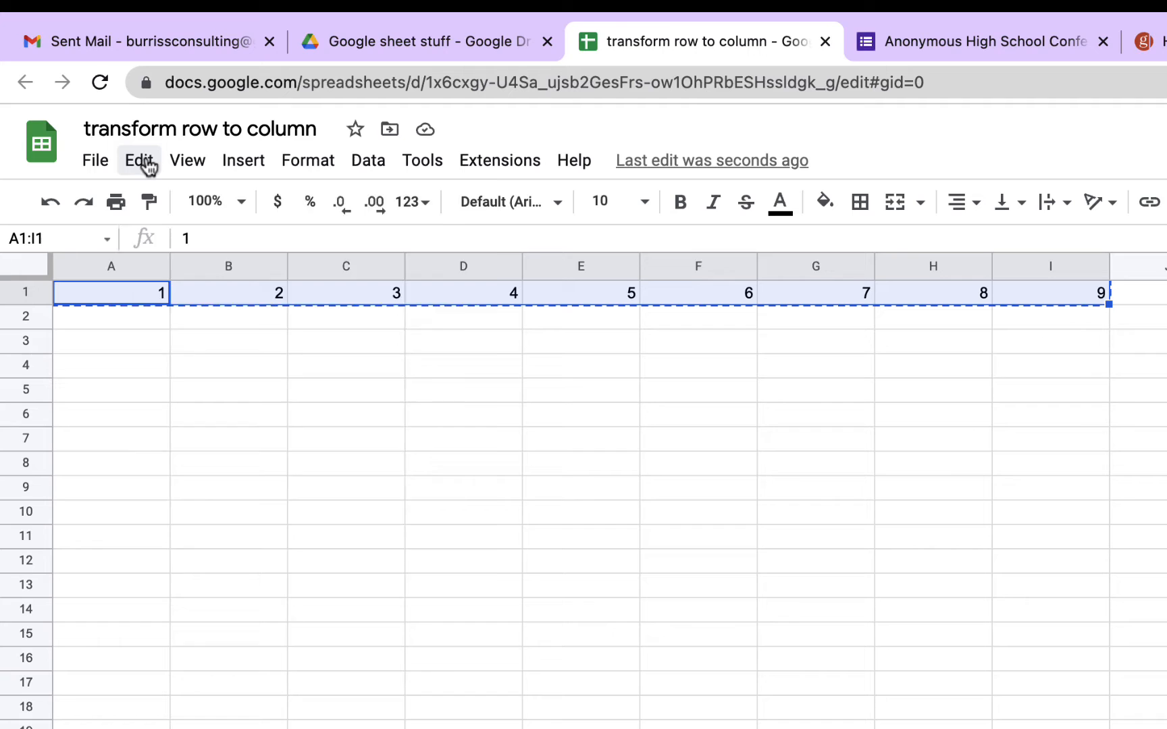
{"action": "left_click", "coordinate": [139, 161]}
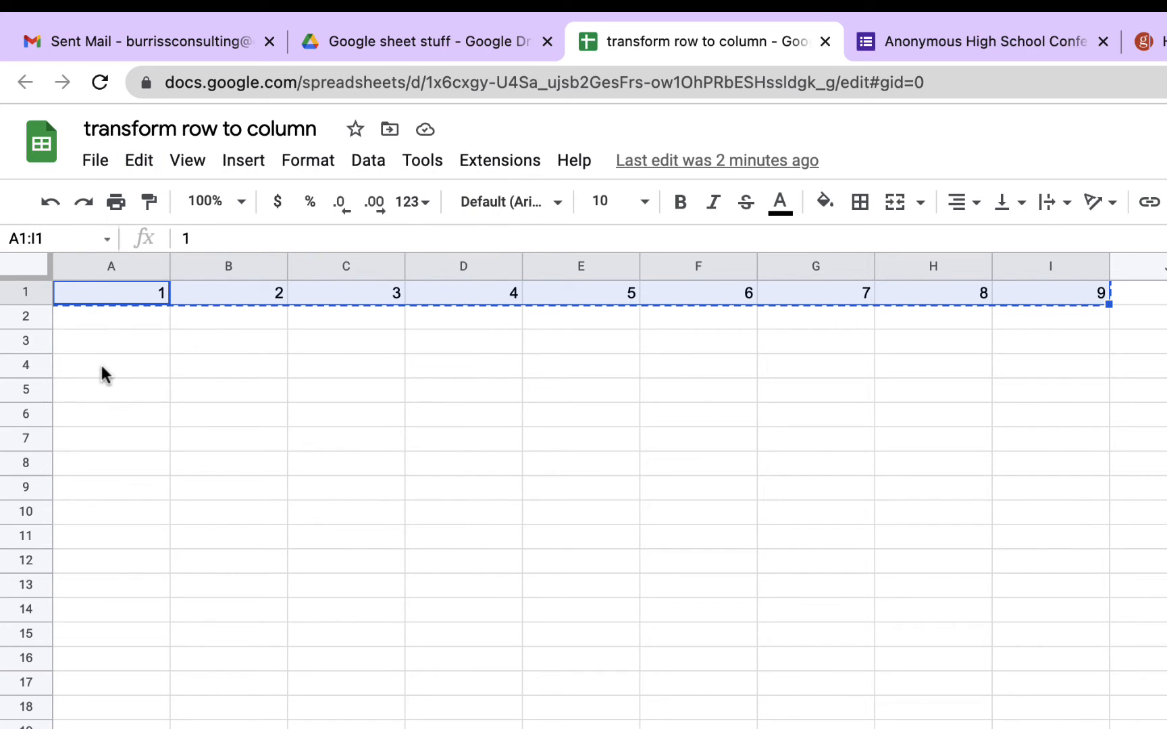
Paste the copied numbers at A4 via Edit > Paste special > Transposed, as a column
{"action": "left_click", "coordinate": [111, 366]}
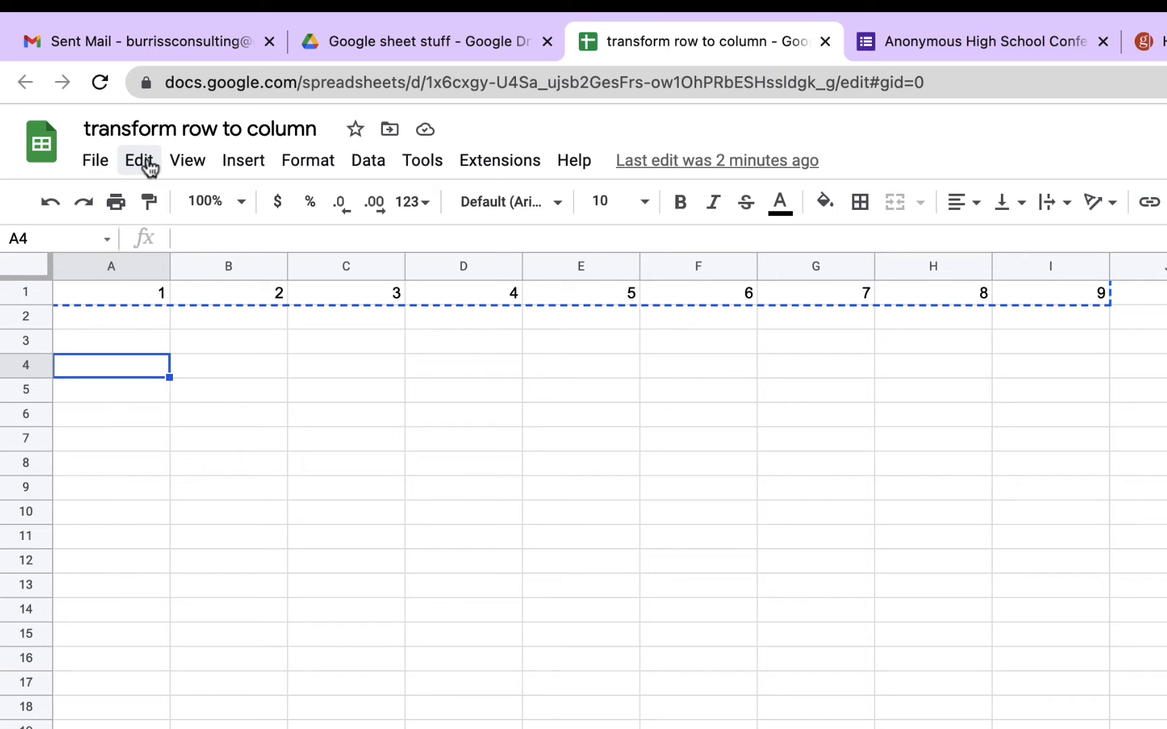
{"action": "left_click", "coordinate": [139, 160]}
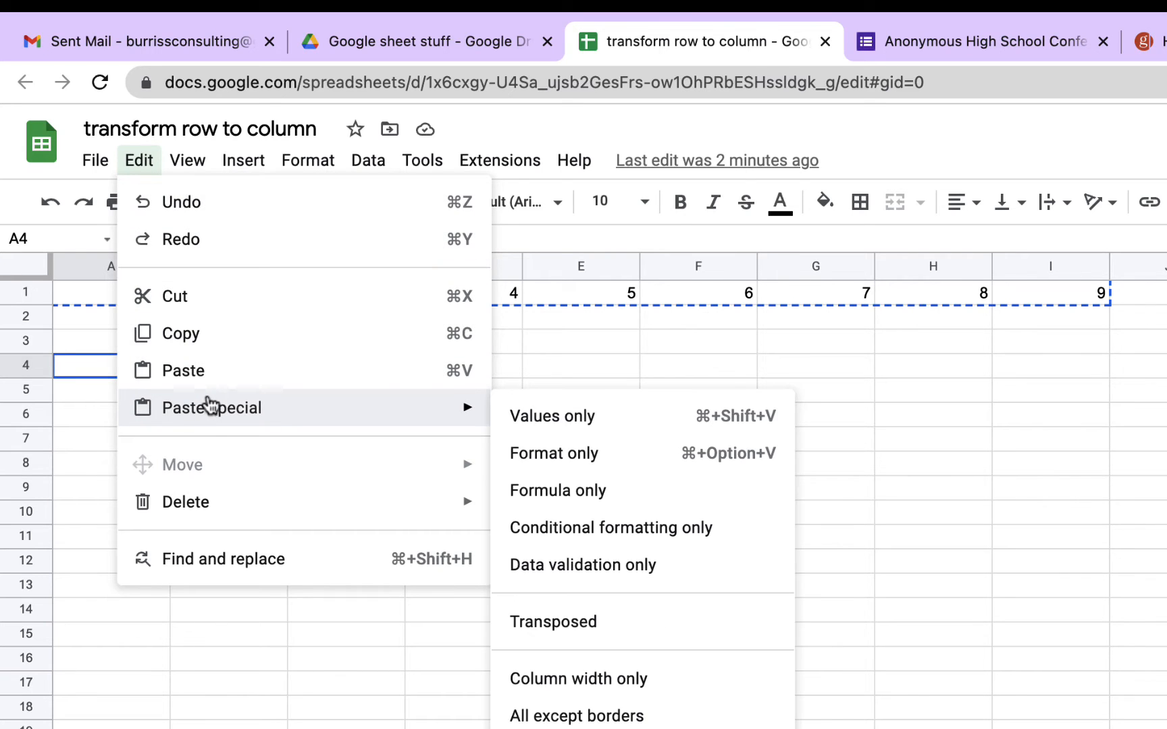
{"action": "mouse_move", "coordinate": [541, 628]}
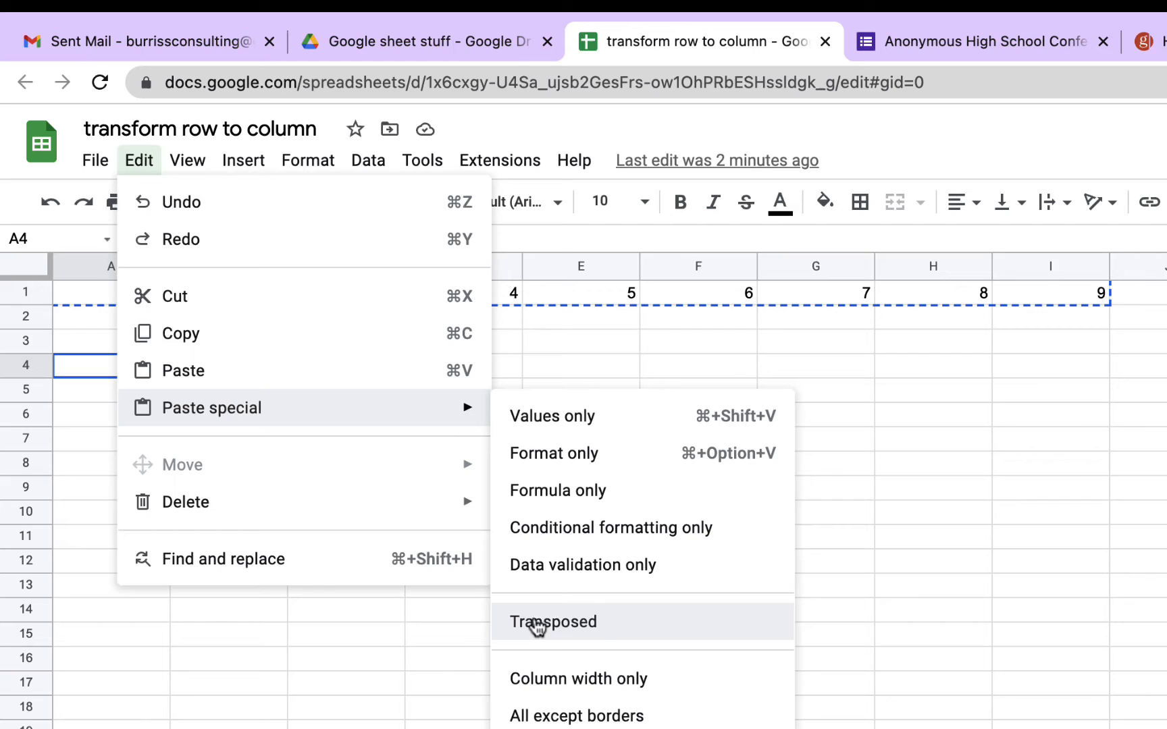
{"action": "left_click", "coordinate": [554, 623]}
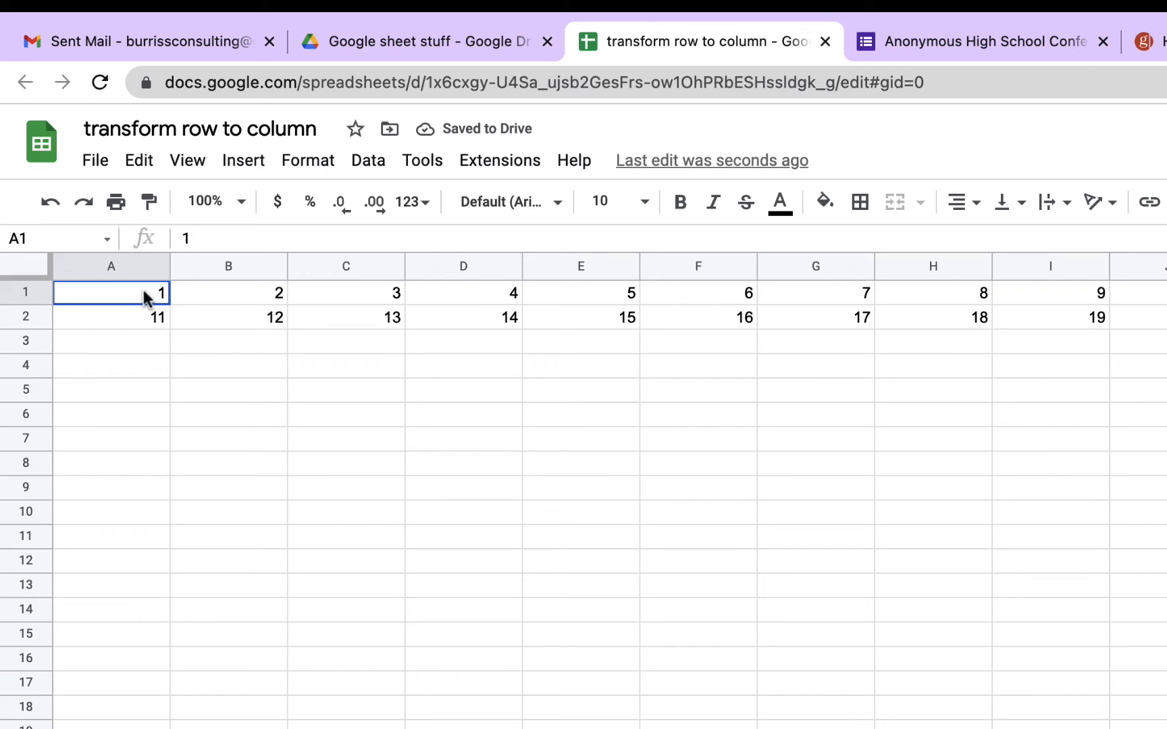
Copy rows A1:I2 and paste them transposed at A5 as two columns, 1–9 beside 11–19
{"action": "left_click_drag", "start_coordinate": [110, 293], "coordinate": [111, 316]}
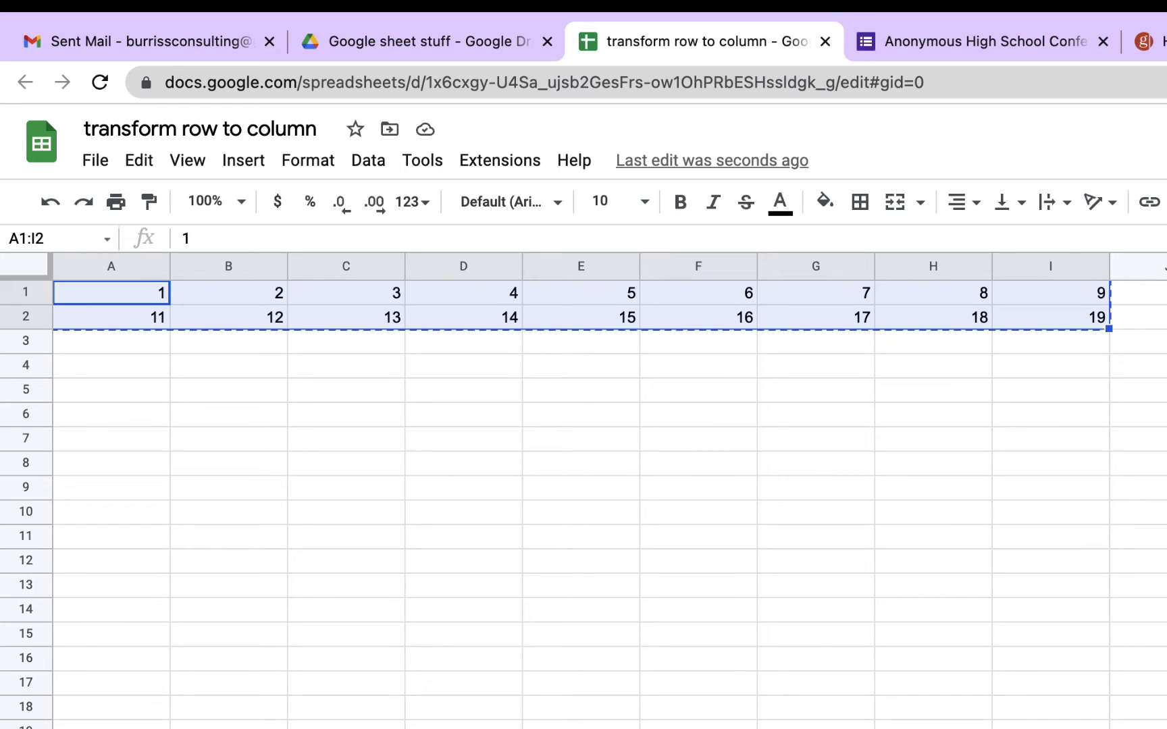
{"action": "left_click", "coordinate": [111, 390]}
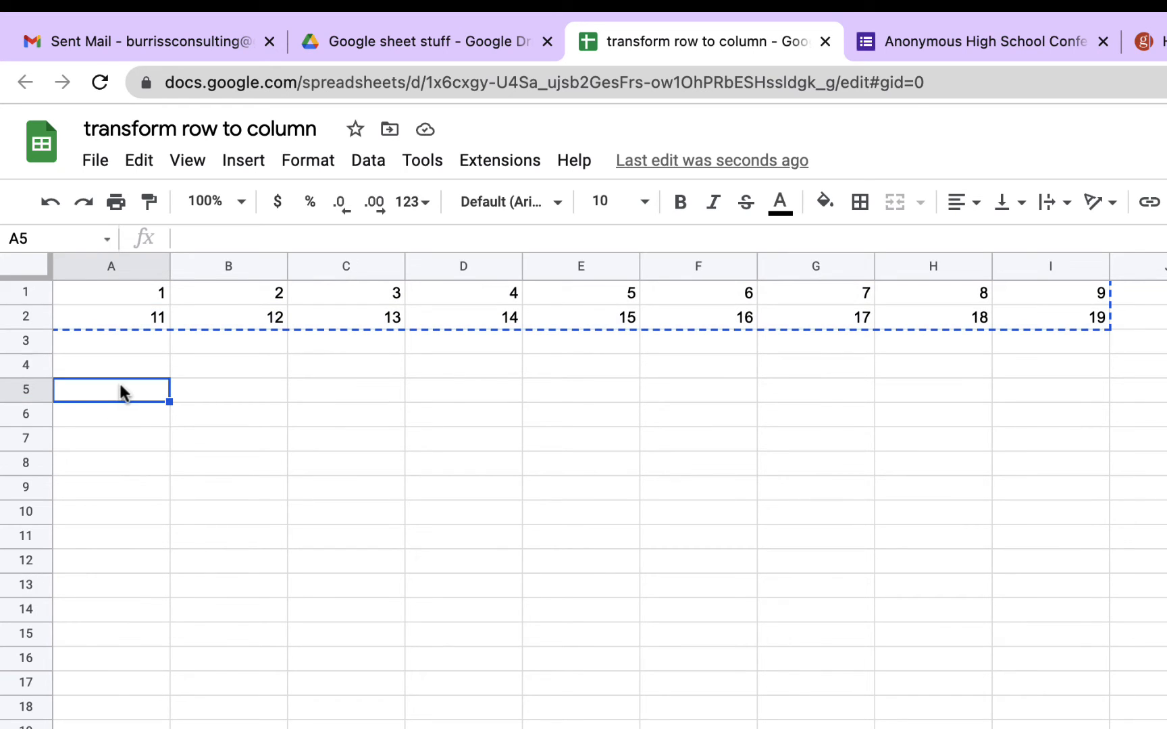
{"action": "right_click", "coordinate": [111, 391]}
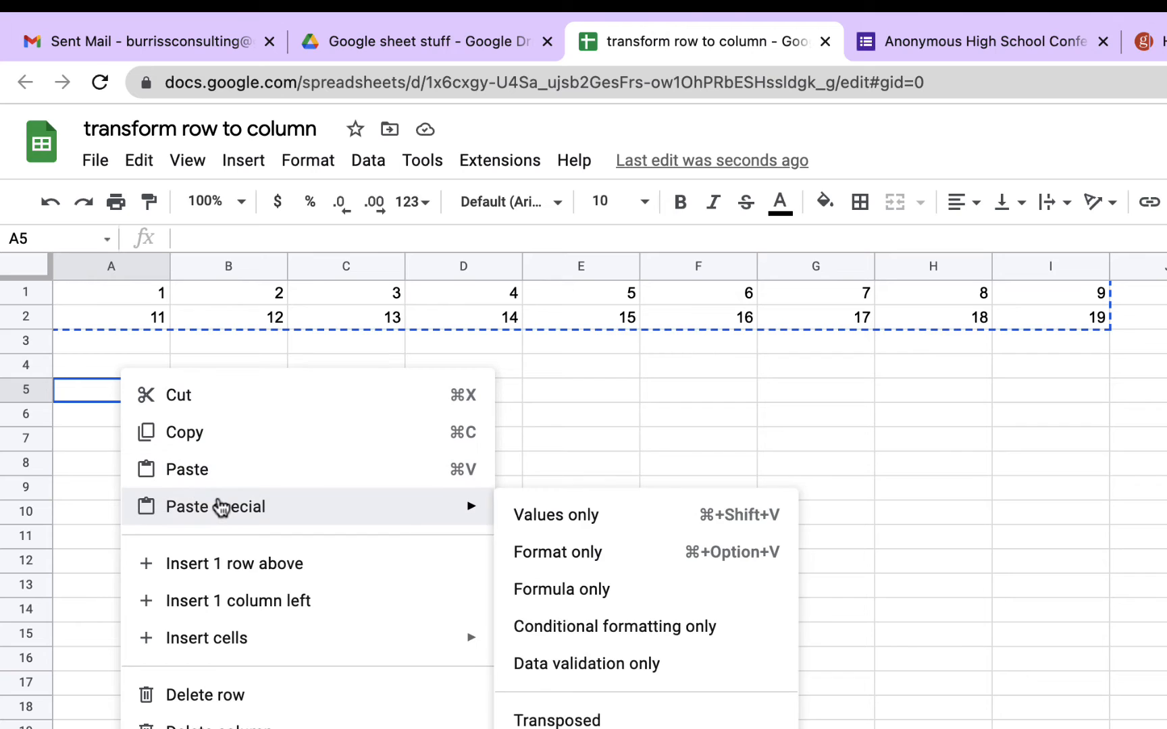
{"action": "left_click", "coordinate": [556, 720]}
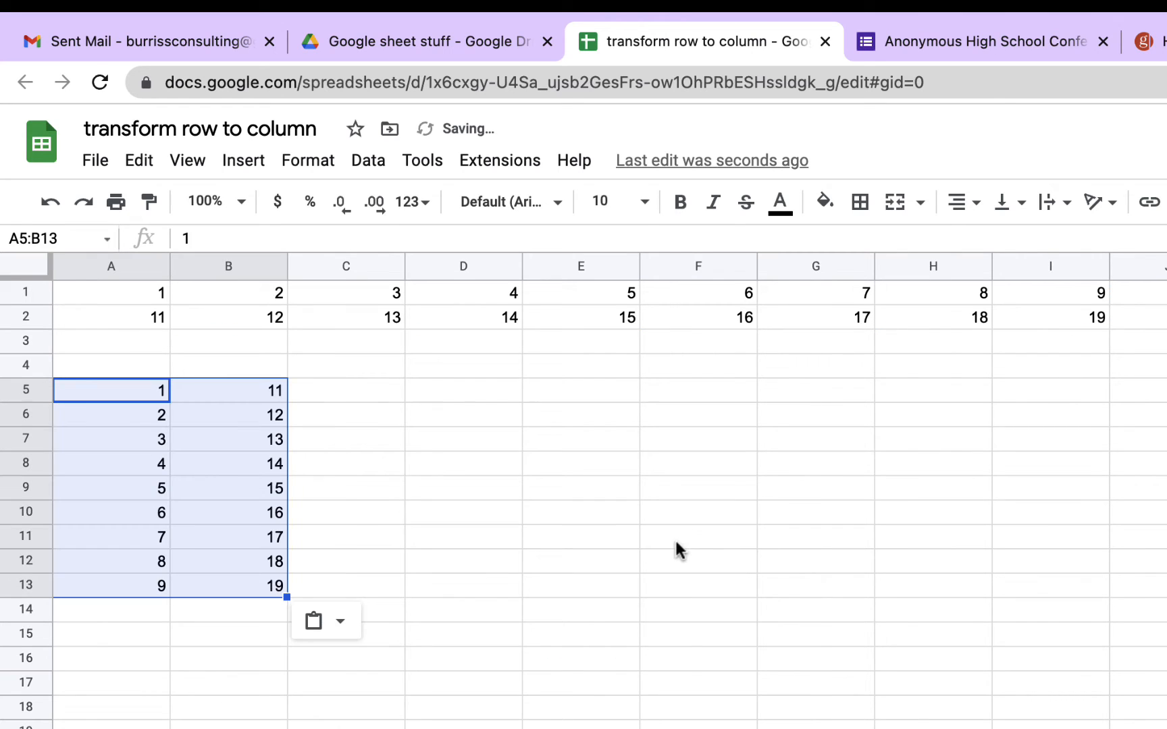
{"action": "left_click", "coordinate": [697, 544]}
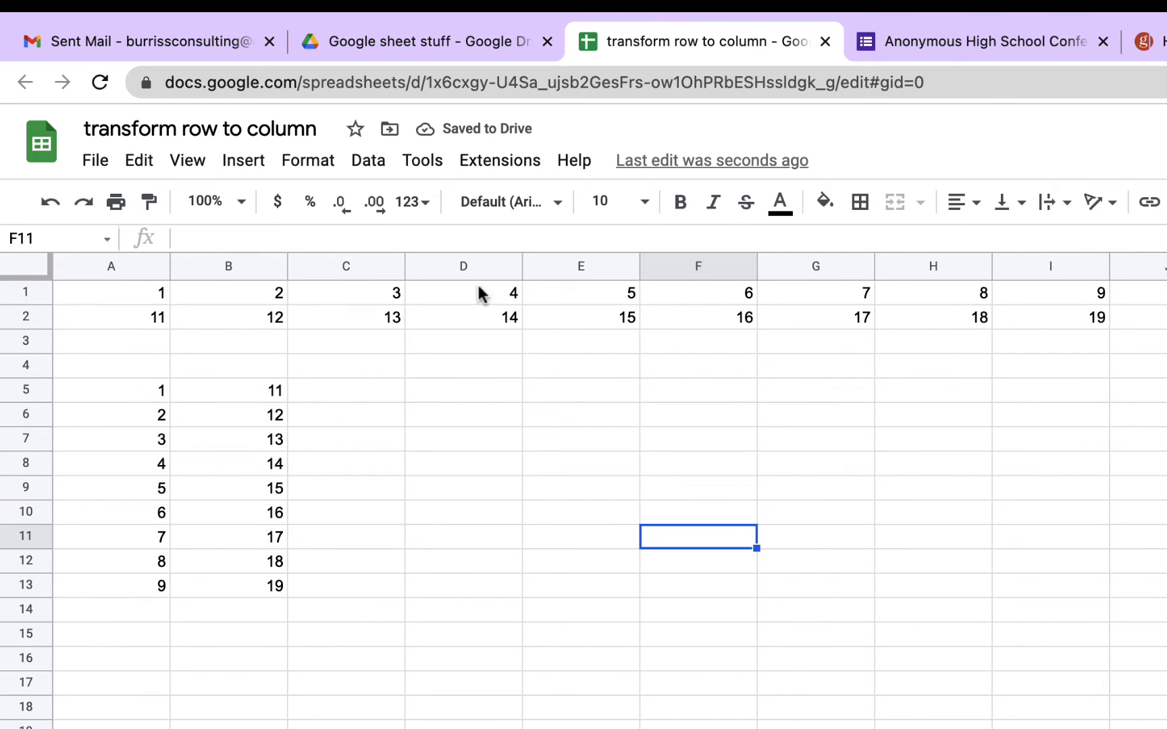
{"action": "mouse_move", "coordinate": [274, 662]}
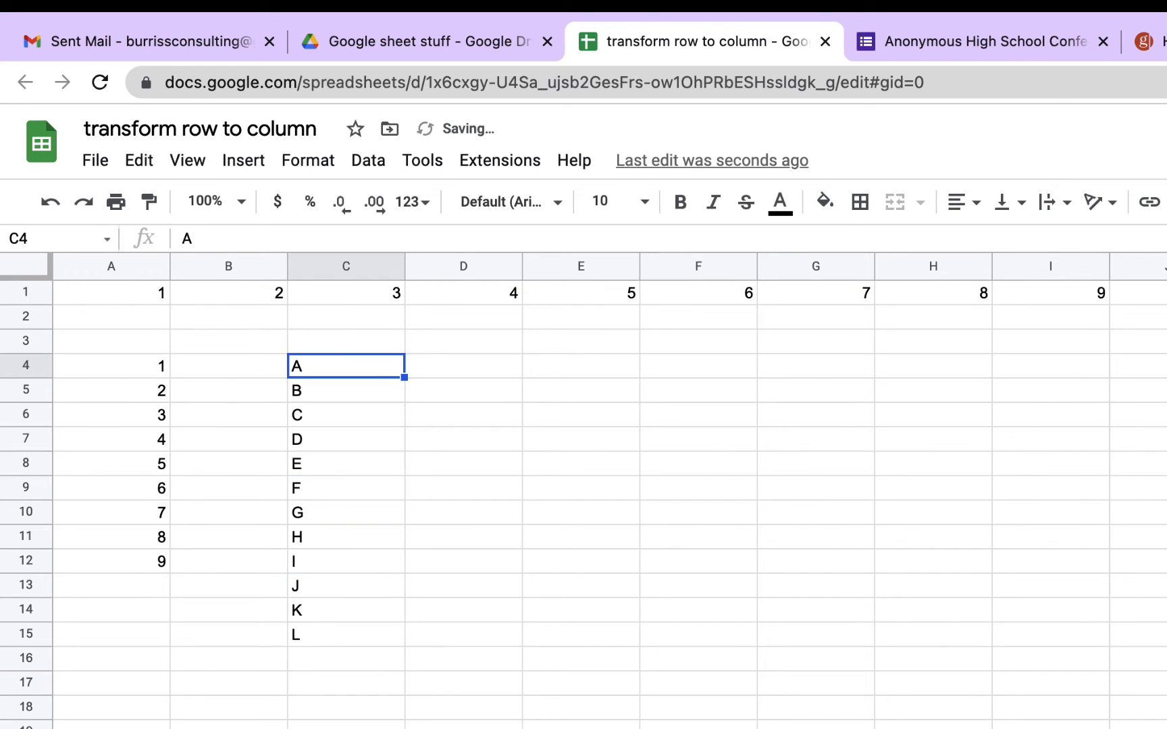
Copy the letters A to L in C4:C15 via the right-click menu
{"action": "left_click_drag", "start_coordinate": [346, 366], "coordinate": [346, 439]}
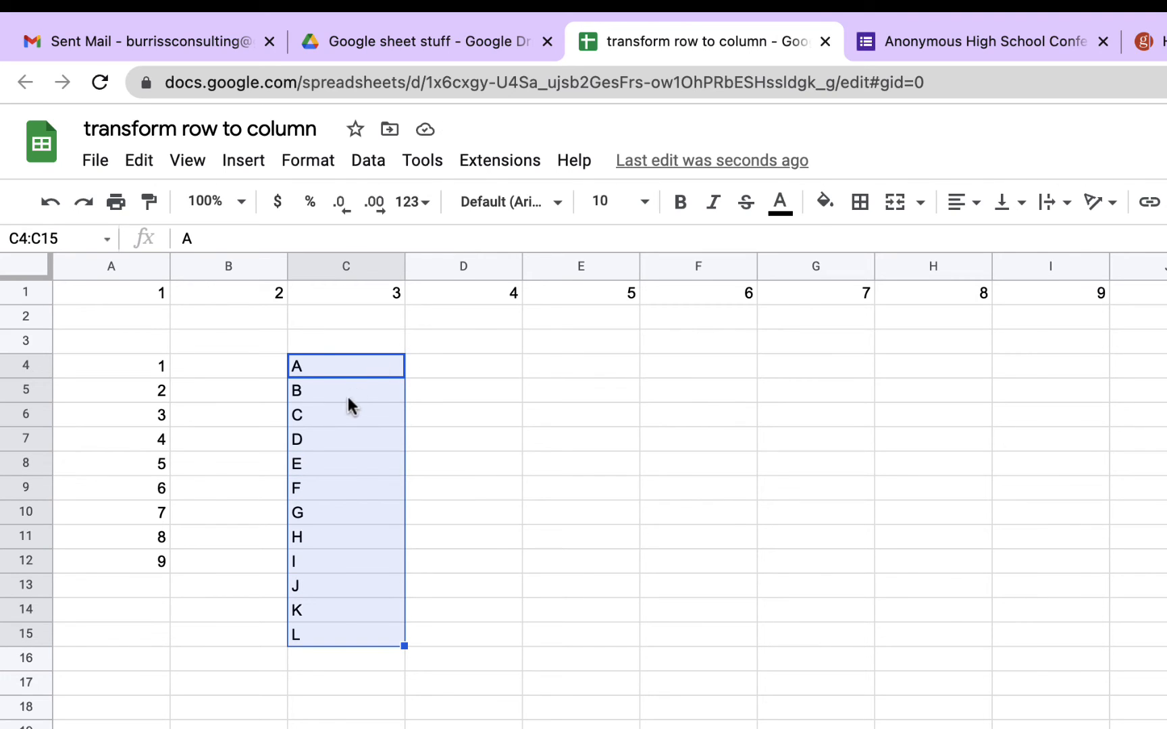
{"action": "left_click", "coordinate": [139, 161]}
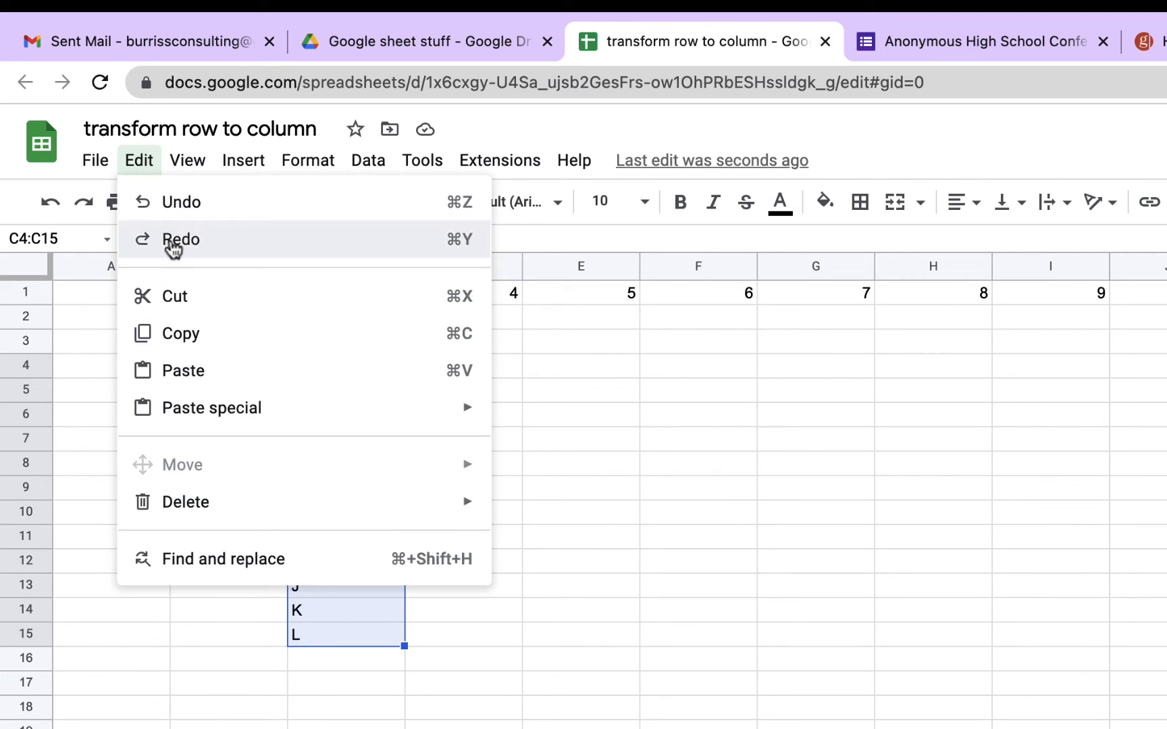
{"action": "left_click", "coordinate": [580, 613]}
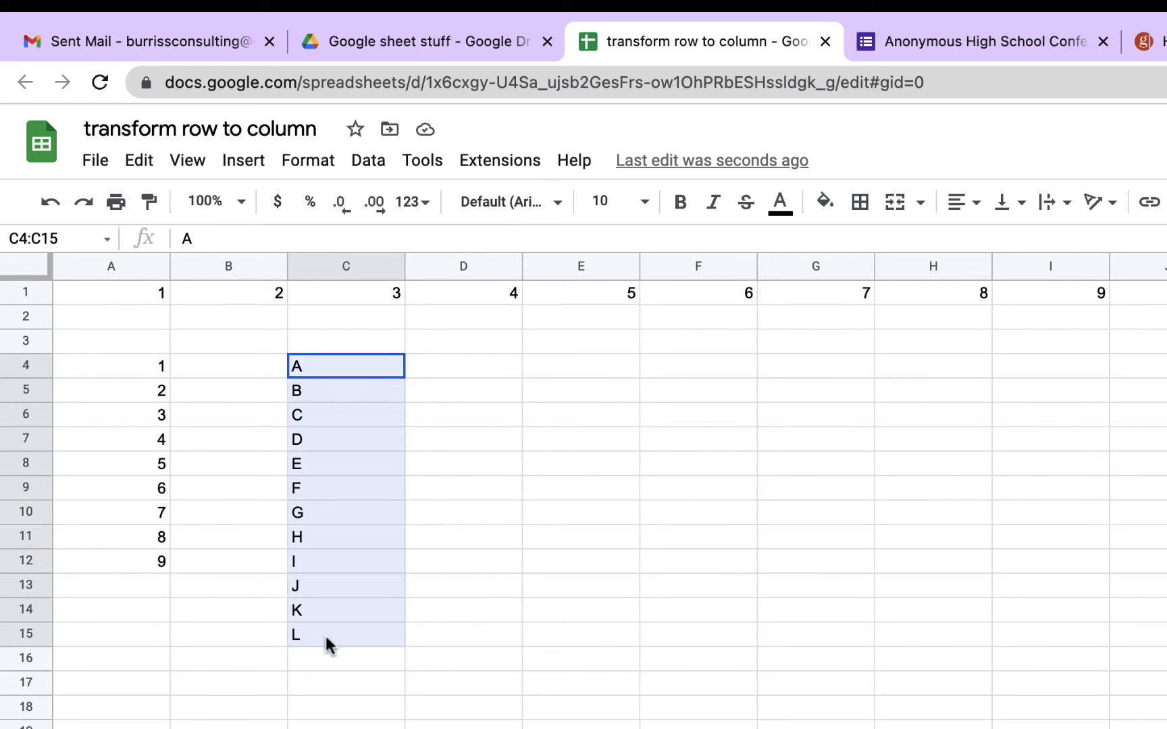
{"action": "right_click", "coordinate": [329, 646]}
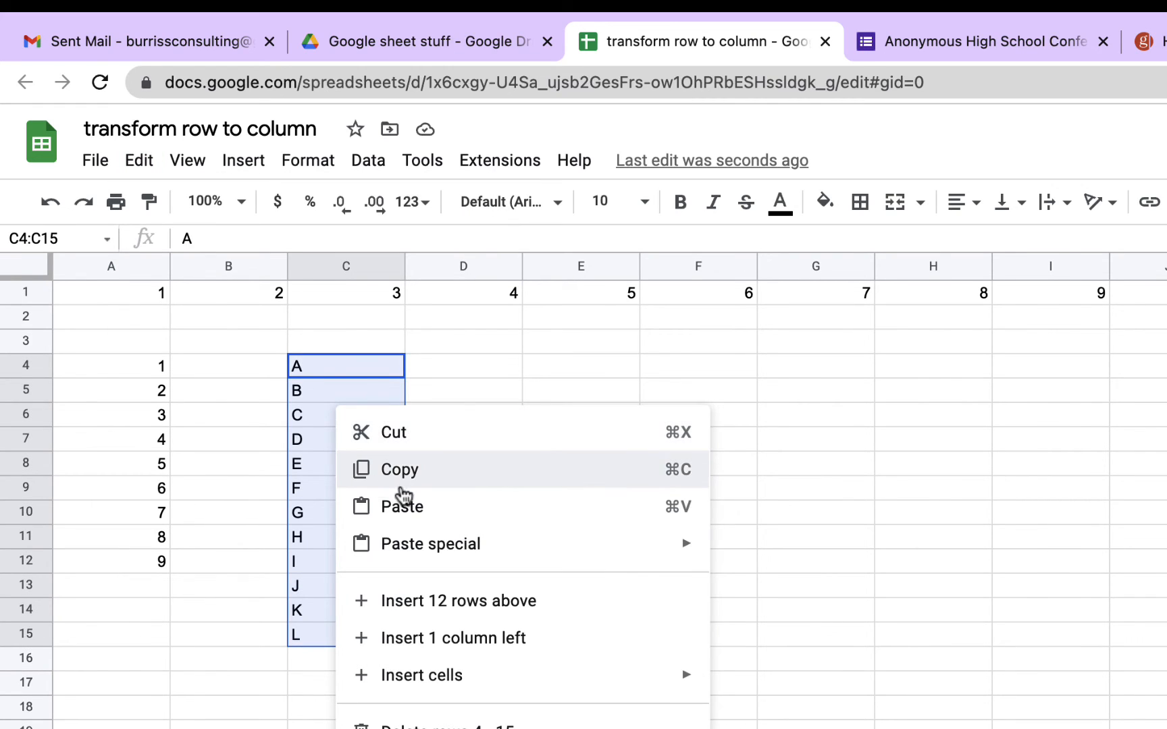
{"action": "left_click", "coordinate": [398, 470]}
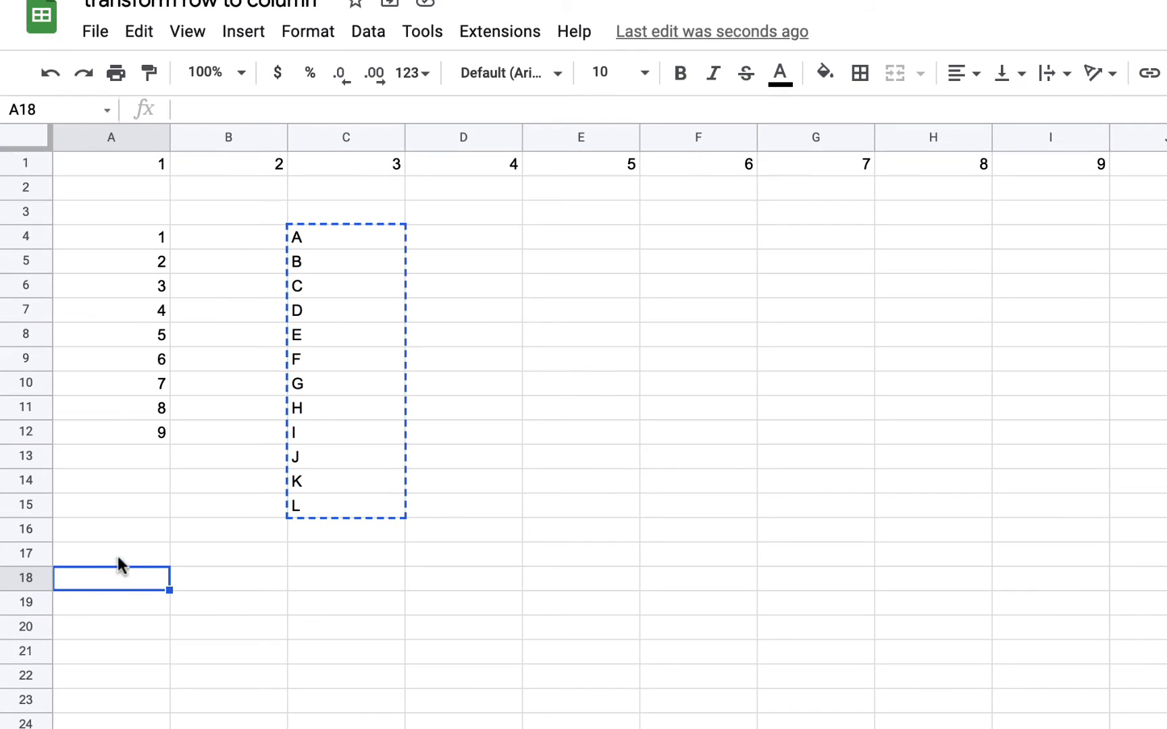
Paste the letters transposed at A18 so they run across row 18
{"action": "right_click", "coordinate": [119, 564]}
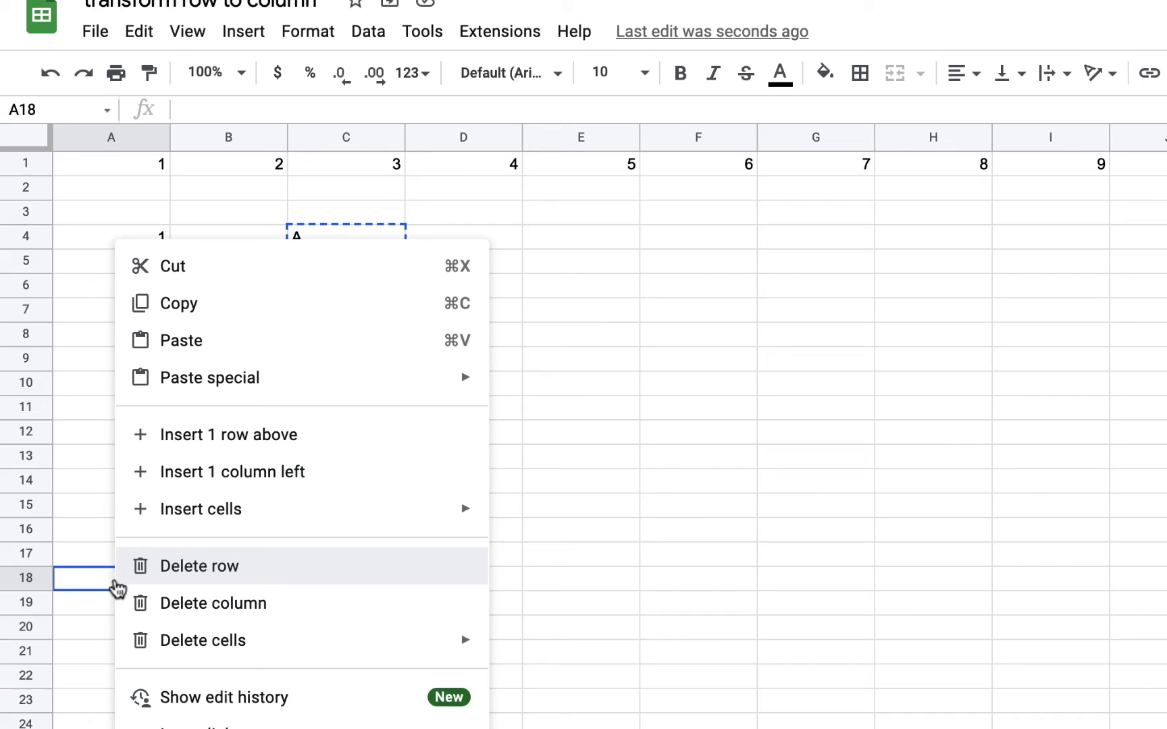
{"action": "left_click", "coordinate": [209, 378]}
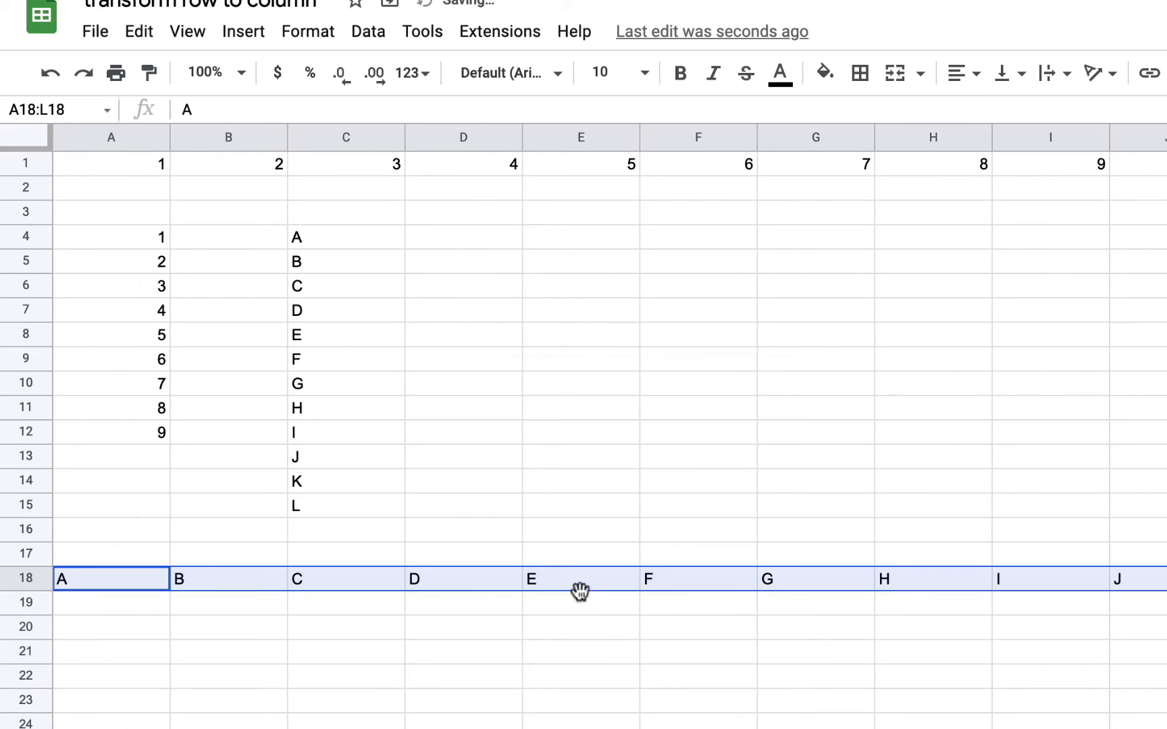
{"action": "left_click", "coordinate": [346, 237]}
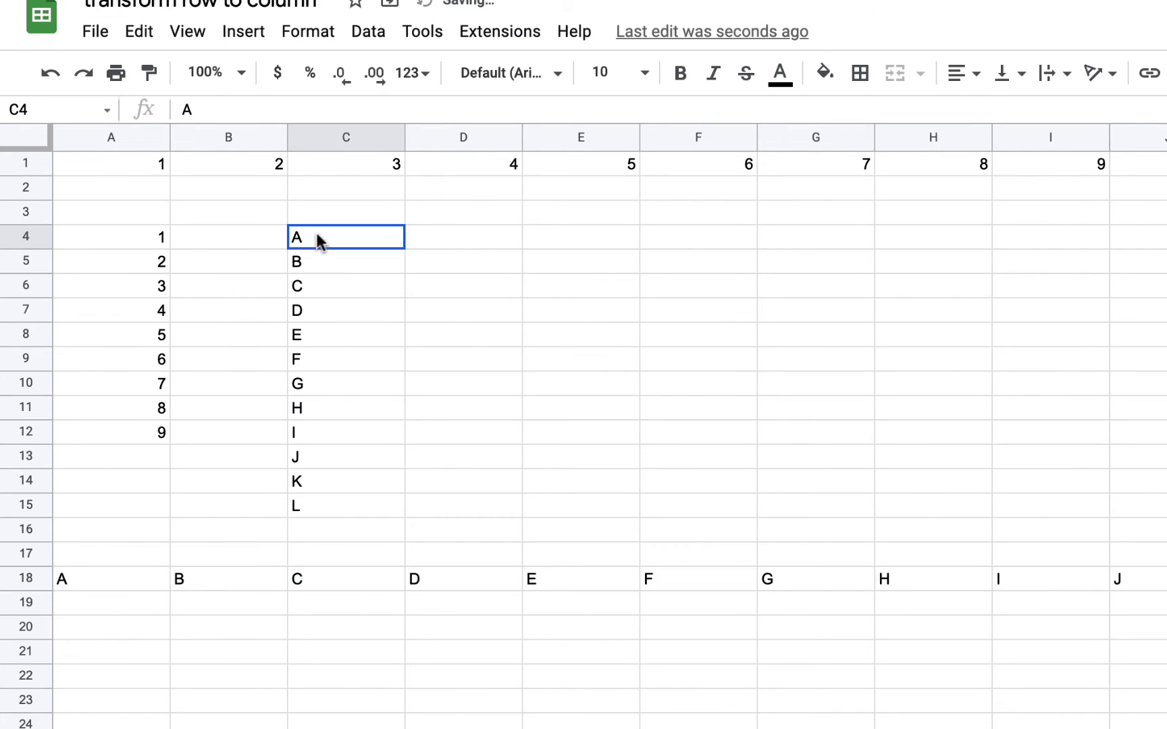
{"action": "left_click", "coordinate": [98, 581]}
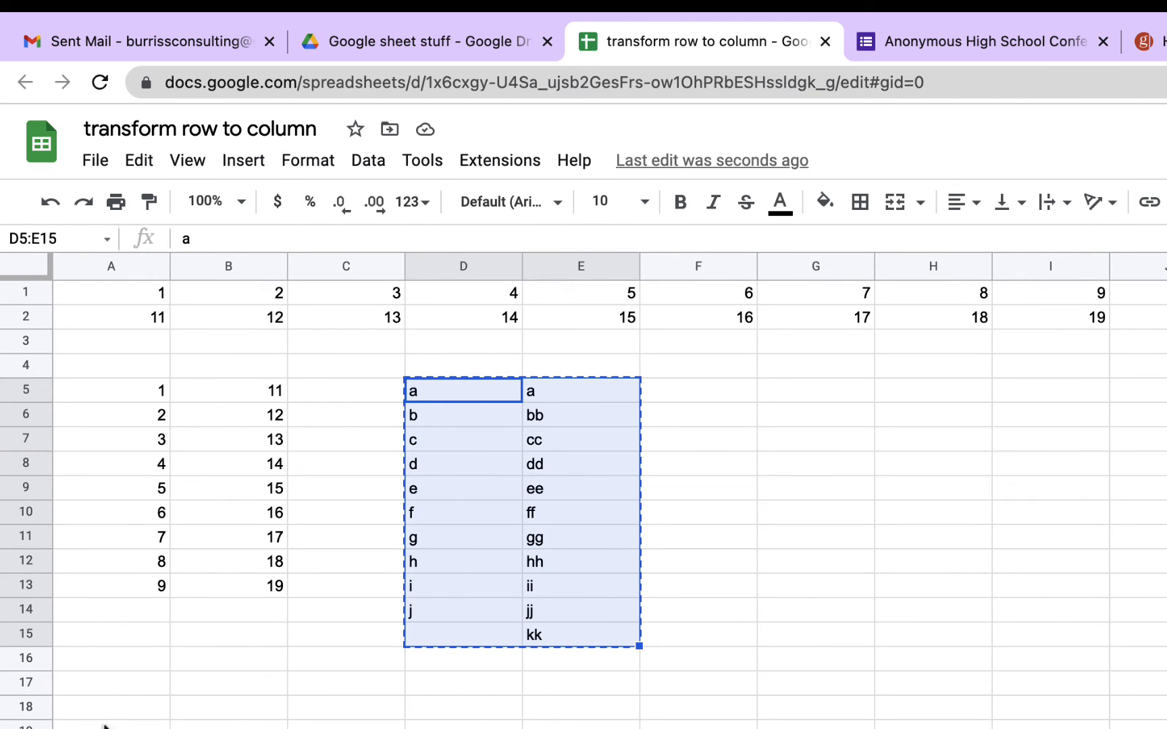
Paste the copied letter columns transposed at A18 into rows 18 and 19, a–j above a–kk
{"action": "right_click", "coordinate": [68, 510]}
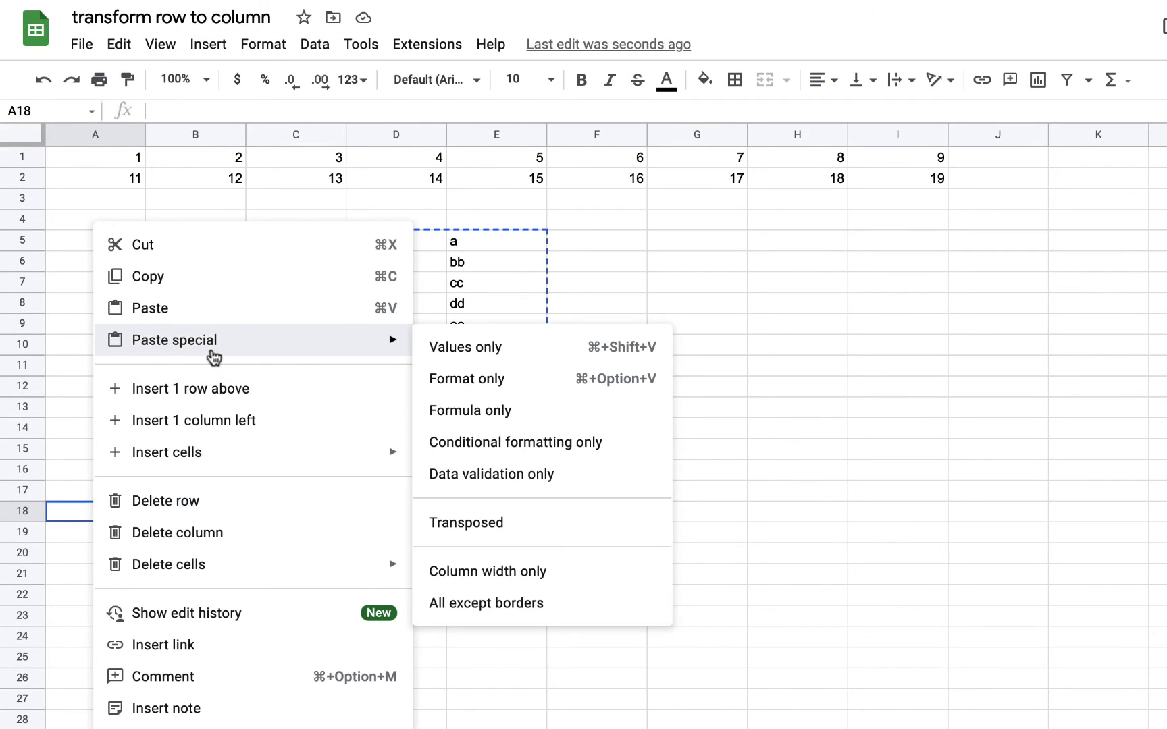
{"action": "mouse_move", "coordinate": [486, 520]}
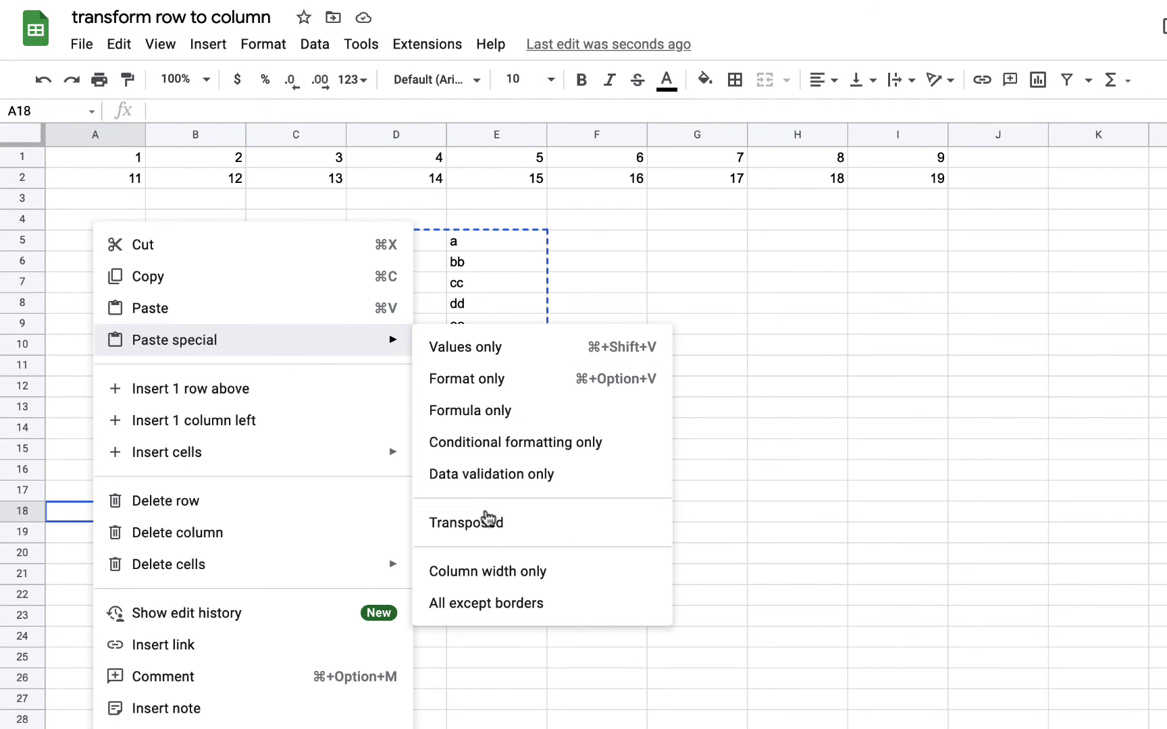
{"action": "left_click", "coordinate": [466, 522]}
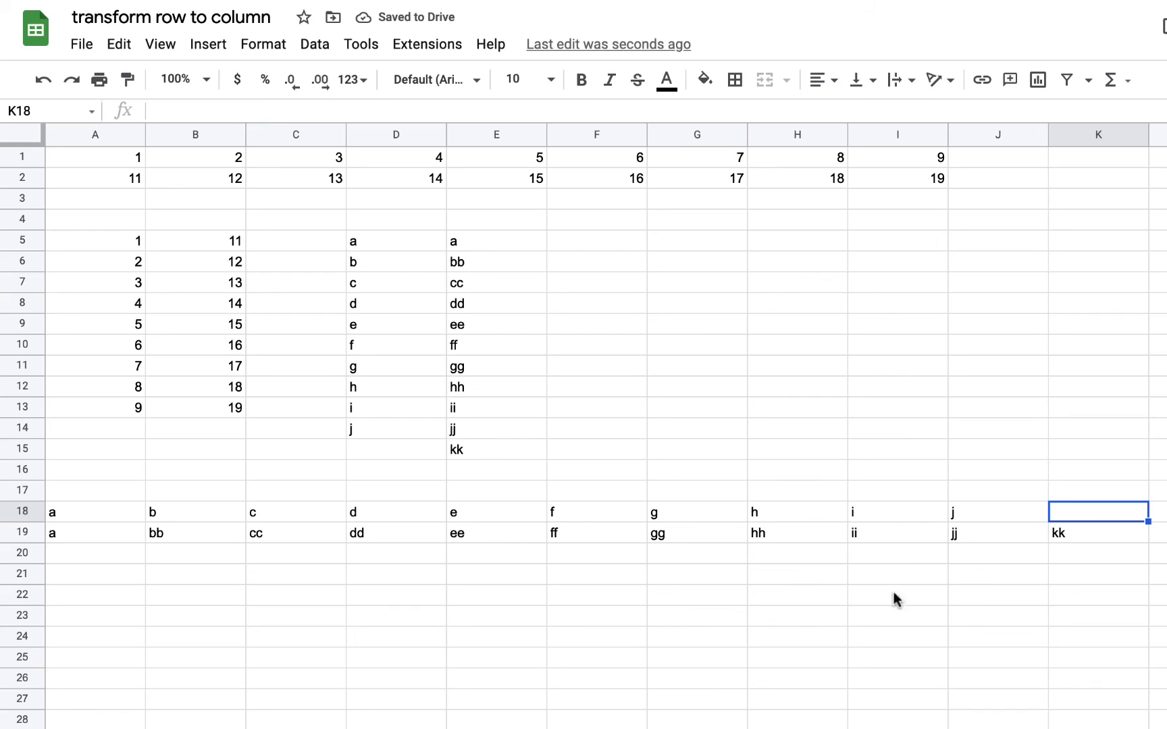
{"action": "mouse_move", "coordinate": [655, 283]}
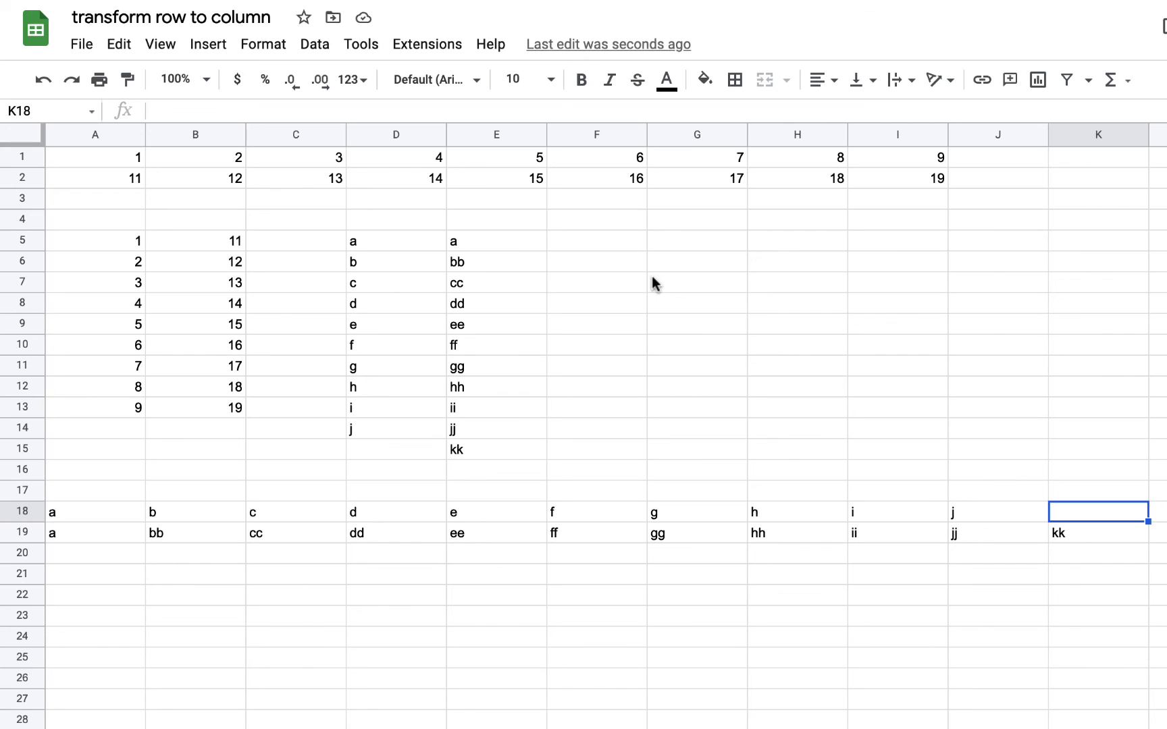
{"action": "mouse_move", "coordinate": [817, 267]}
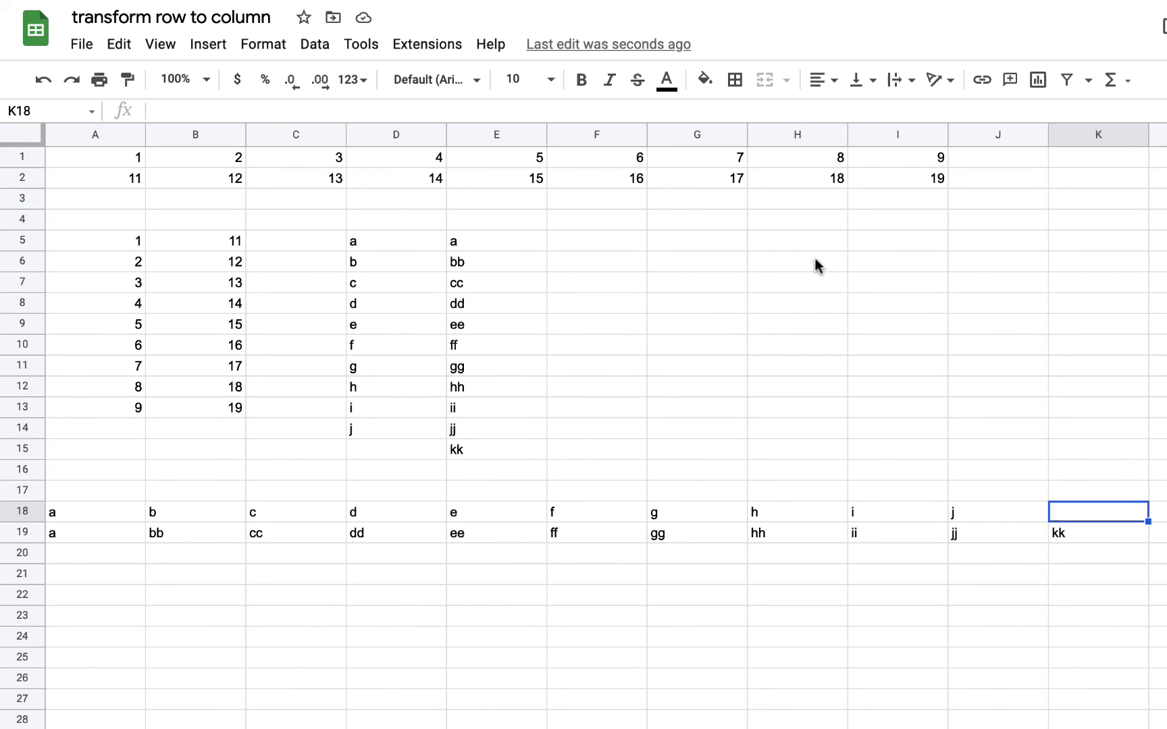